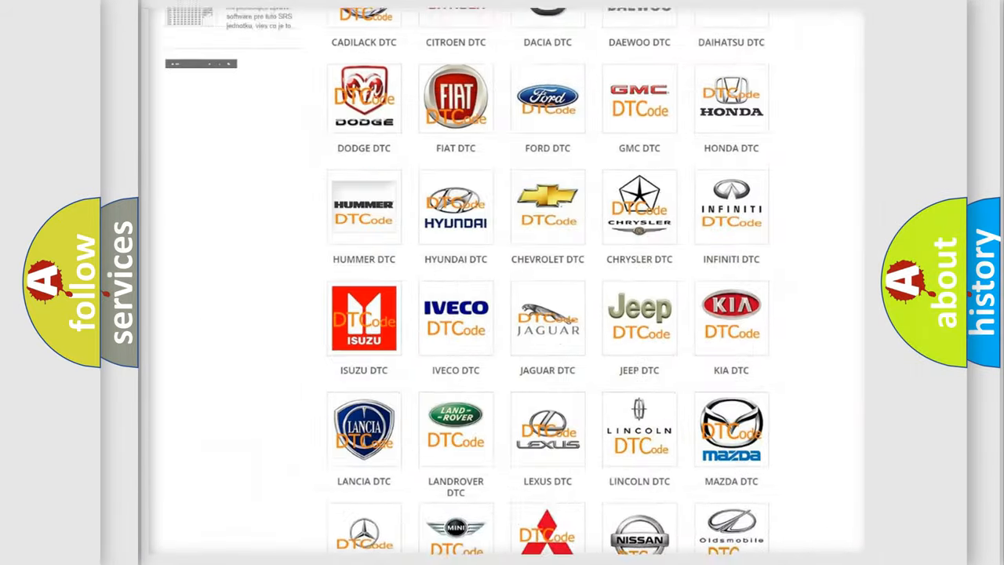
Step: Choose the FORD logo from the subcategory grid and scan its diagnostic code list top to bottom
{"action": "scroll", "scroll_direction": "up", "scroll_amount": 3}
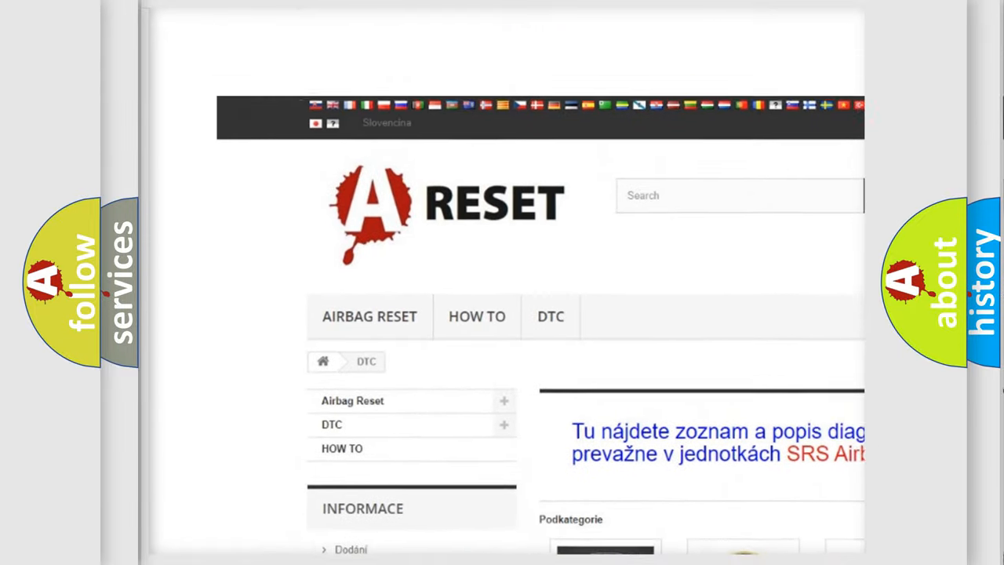
{"action": "scroll", "scroll_direction": "up", "scroll_amount": 3}
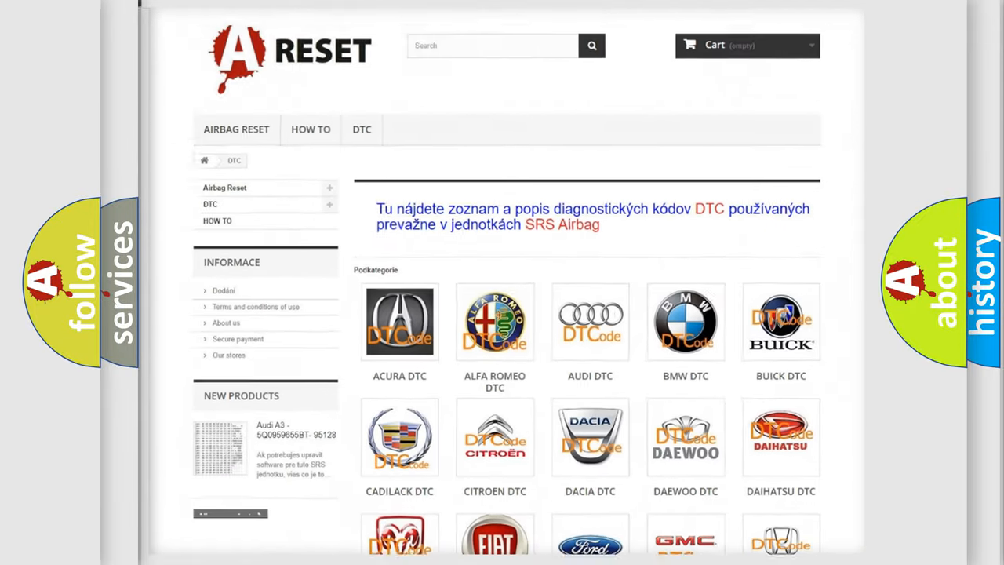
{"action": "scroll", "scroll_direction": "down", "scroll_amount": 3}
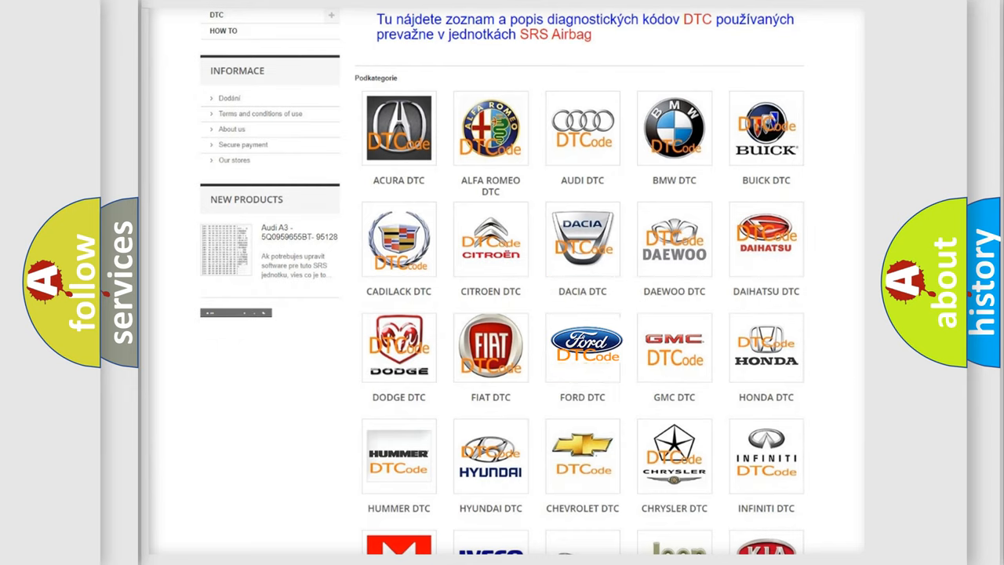
{"action": "left_click", "coordinate": [582, 347]}
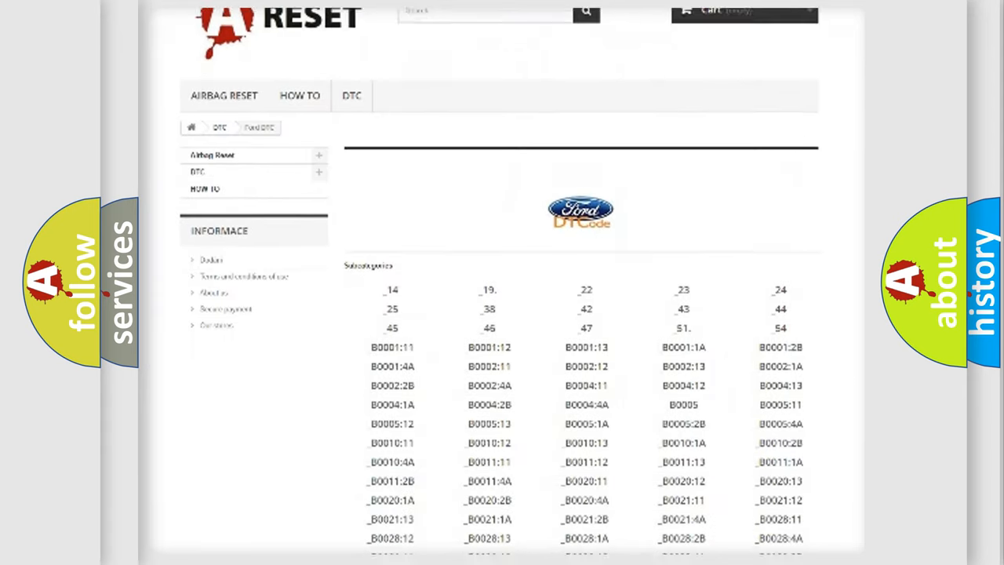
{"action": "scroll", "scroll_direction": "down", "scroll_amount": 3}
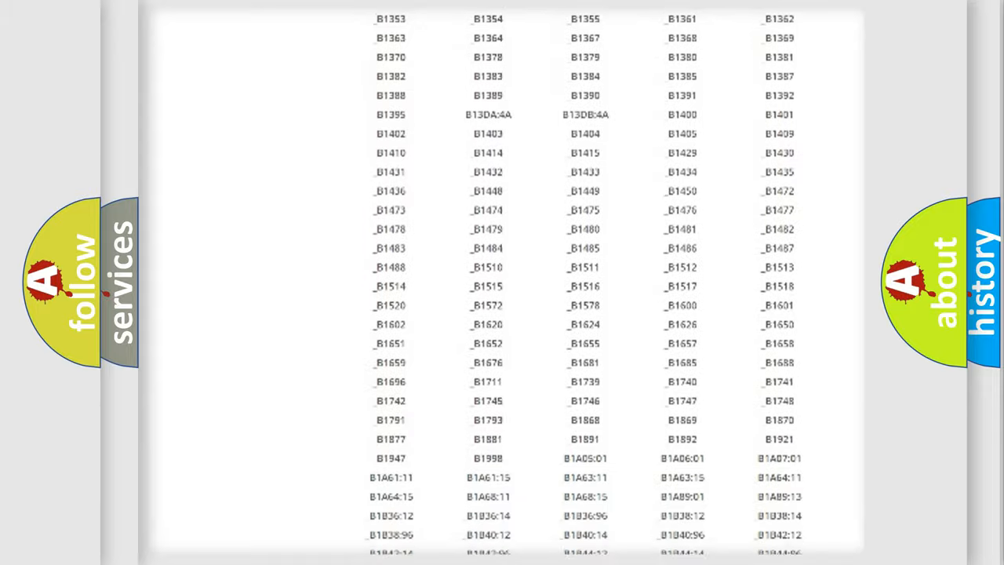
{"action": "scroll", "scroll_direction": "up", "scroll_amount": 3}
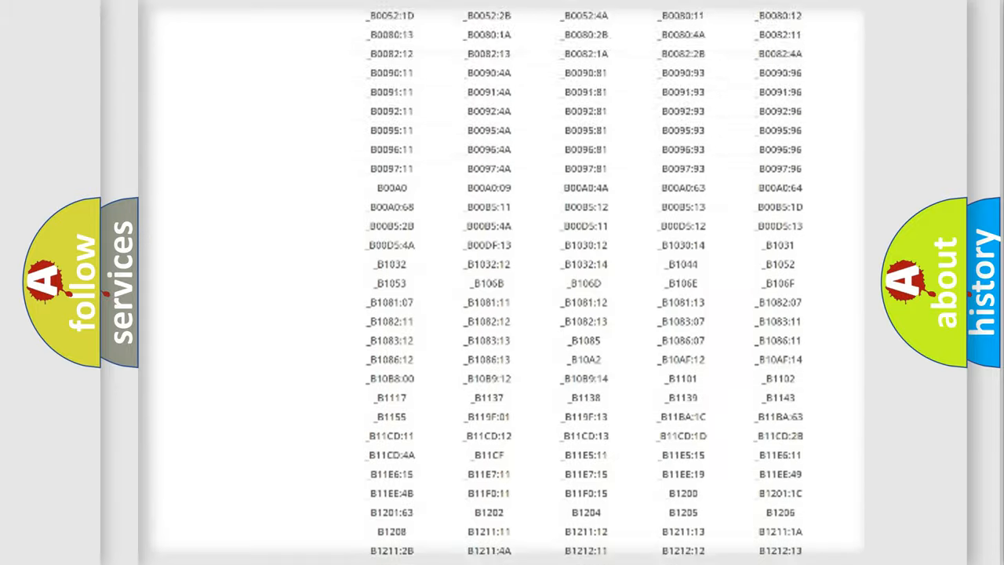
{"action": "scroll", "scroll_direction": "up", "scroll_amount": 3}
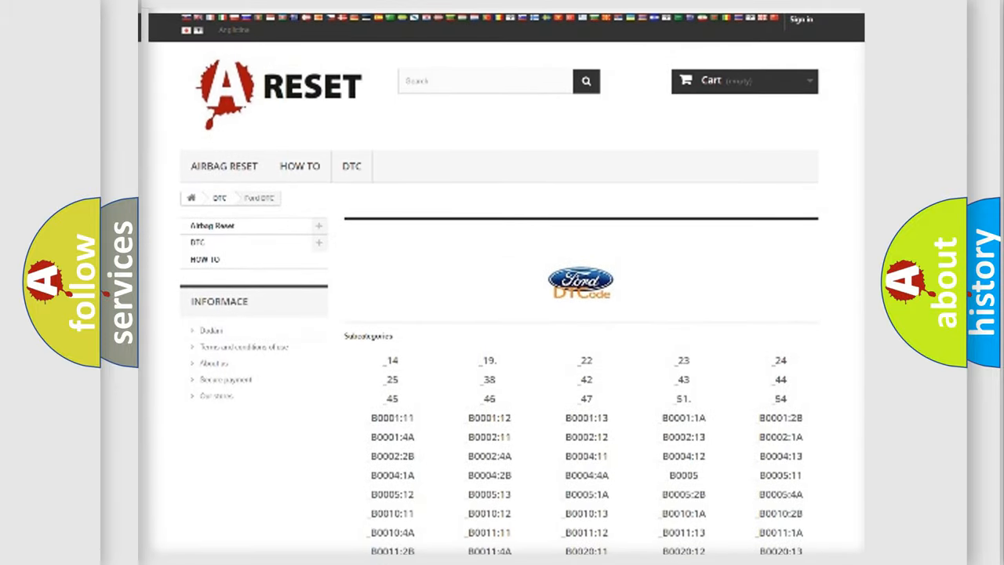